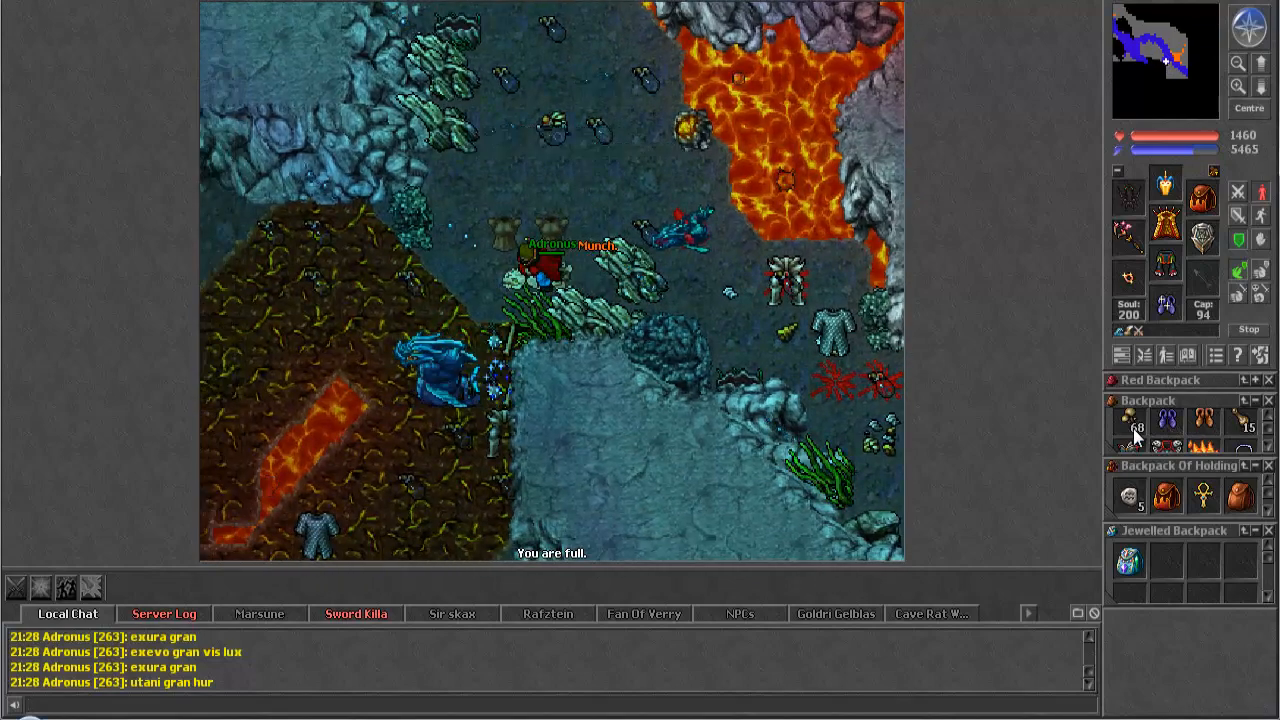
- Cast the levitation spell 'exani hur down' to descend a floor in the cave
{"action": "type", "text": "exani hur dow"}
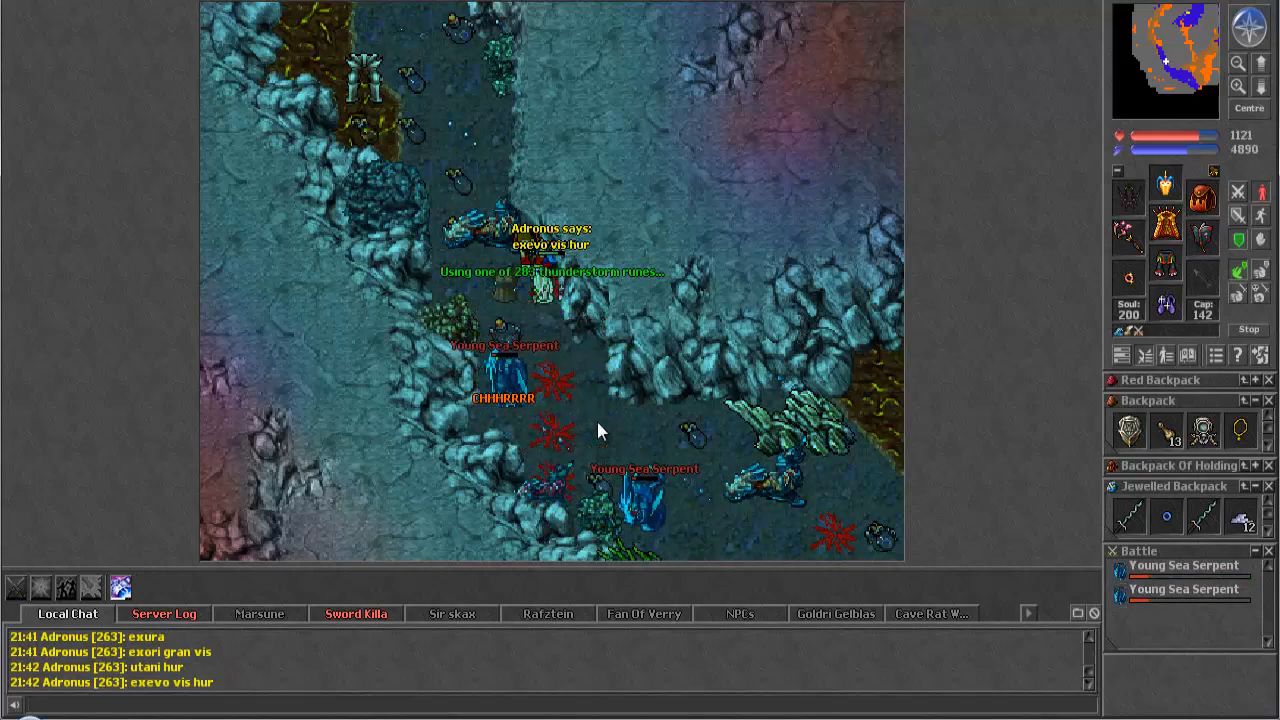
- Target a Young Sea Serpent from the battle list to attack it
{"action": "left_click", "coordinate": [164, 612]}
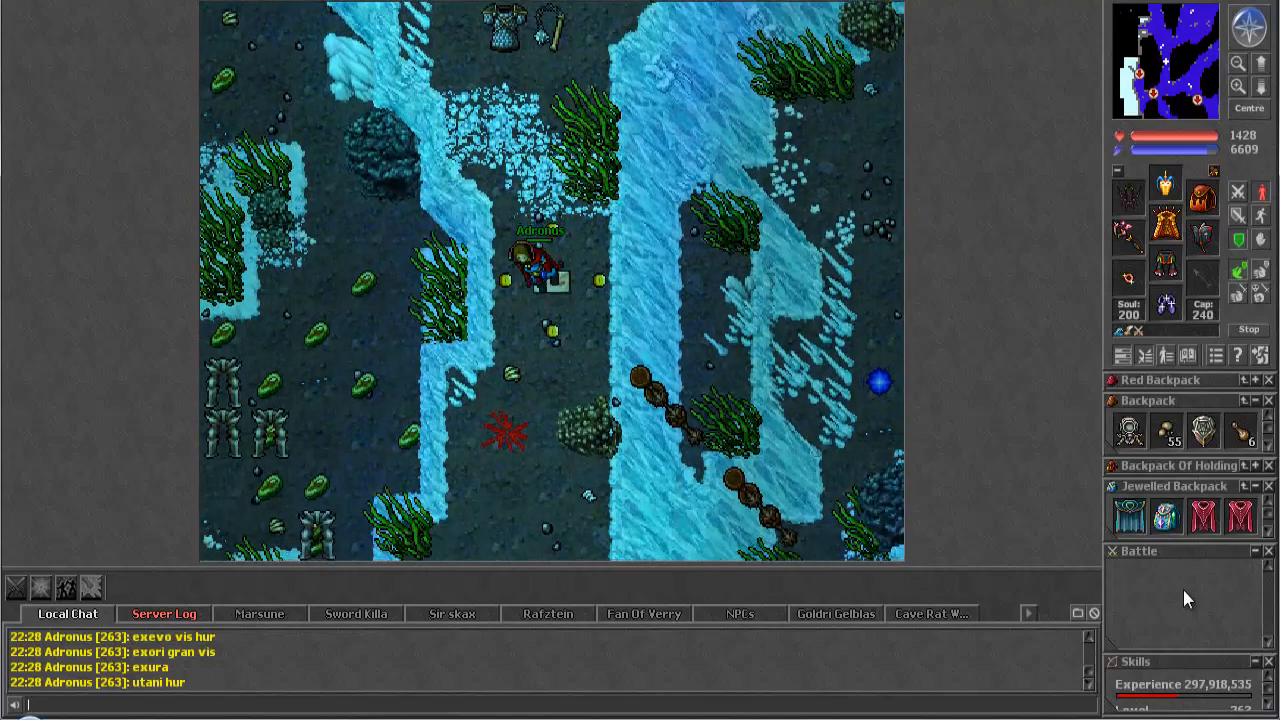
- Cast 'exani hur down' to descend from the icy seaweed area
{"action": "type", "text": "exani hur d"}
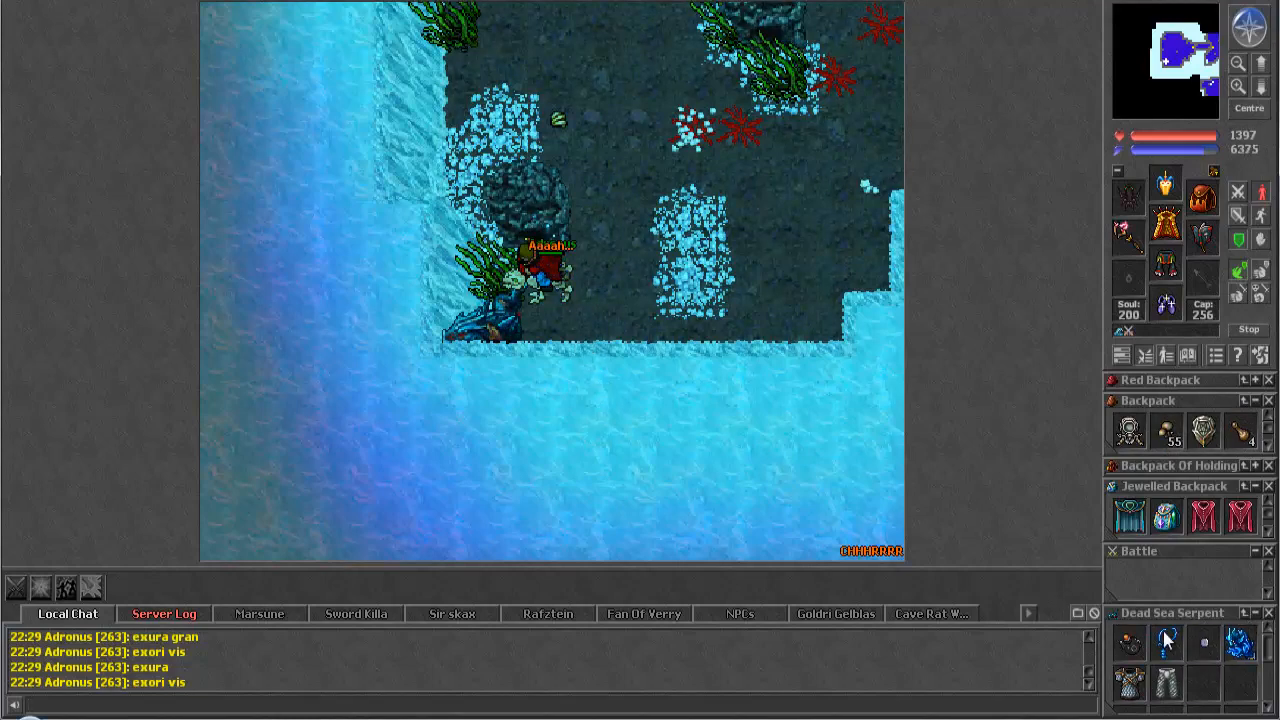
- Look at the amulet in the Dead Sea Serpent corpse to read its description and charges
{"action": "left_click", "coordinate": [1128, 644]}
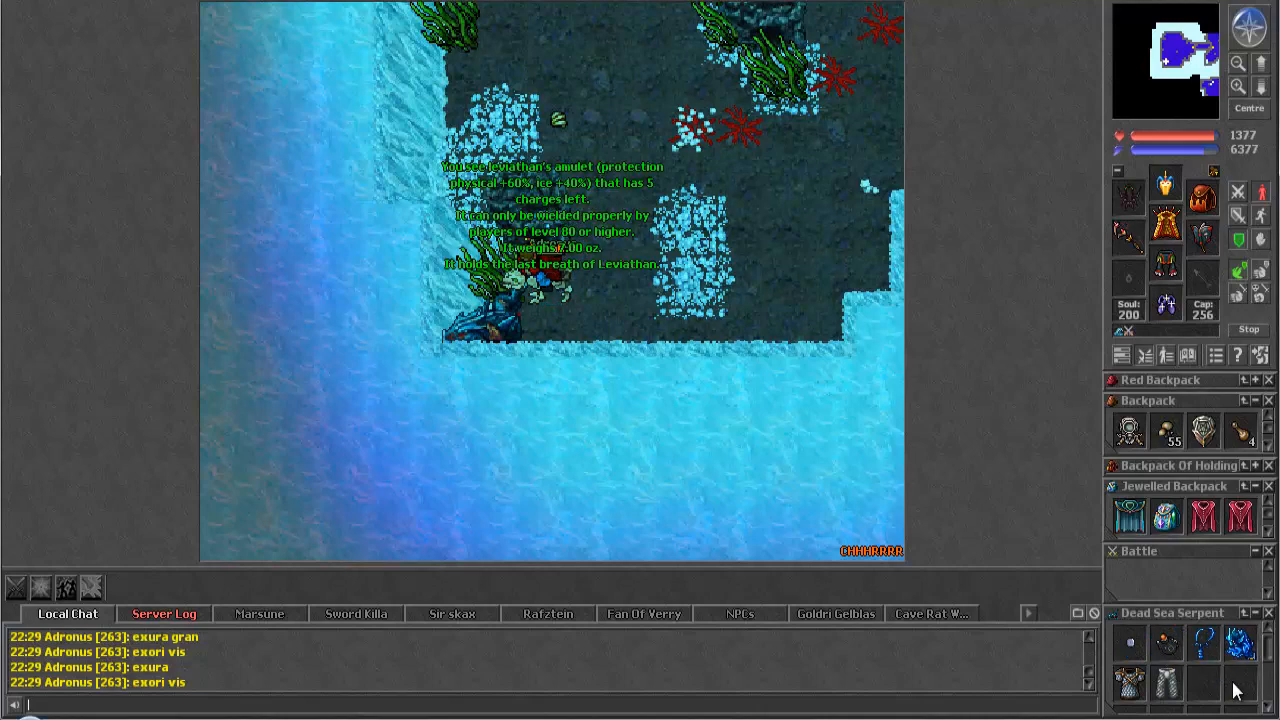